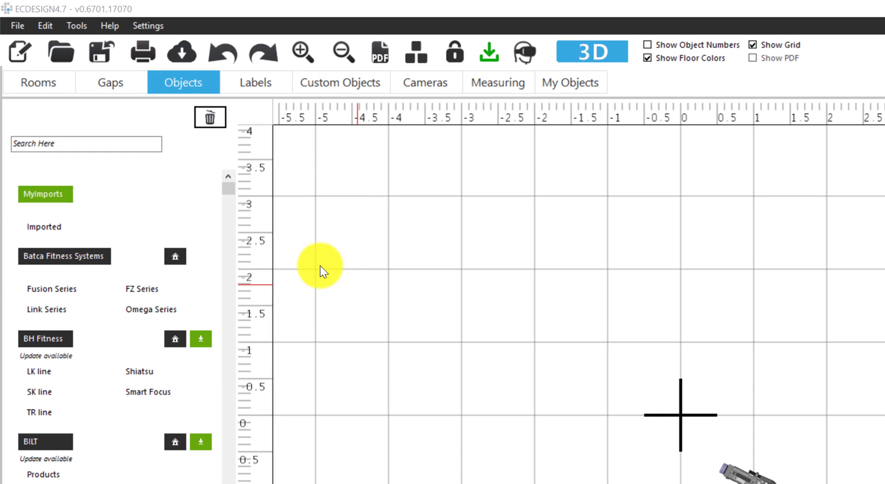
pyautogui.moveTo(102, 199)
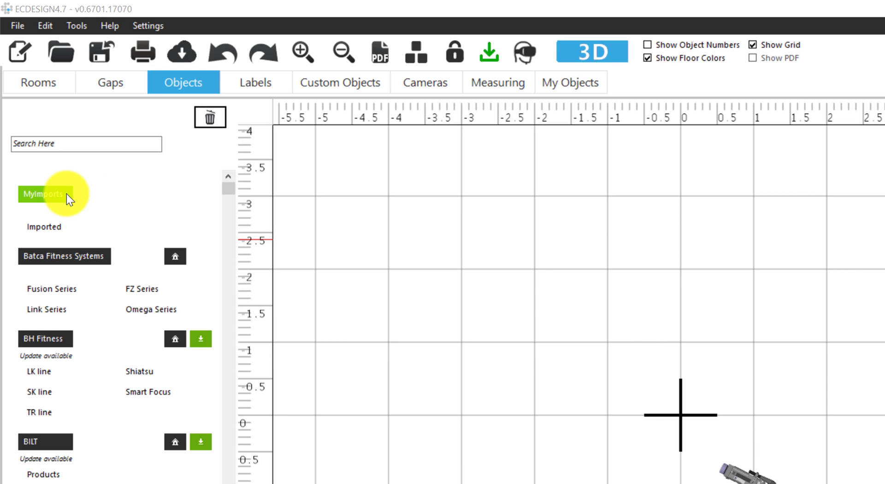
pyautogui.moveTo(61, 214)
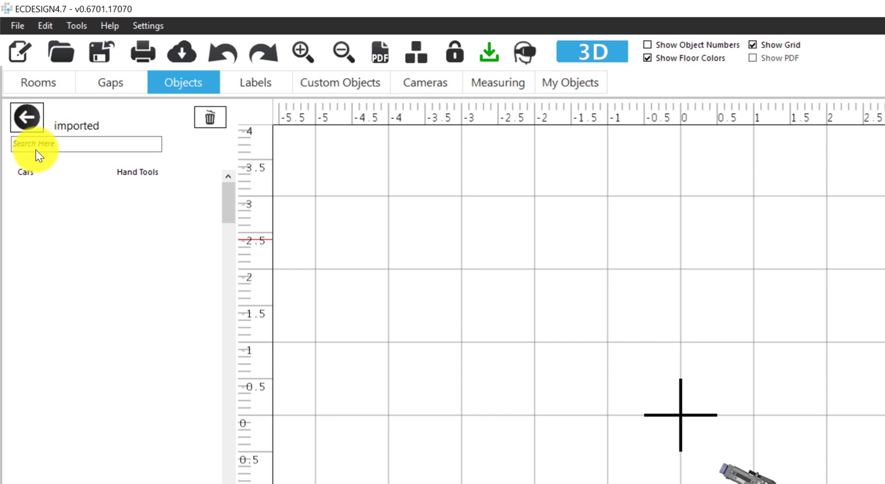
pyautogui.moveTo(66, 182)
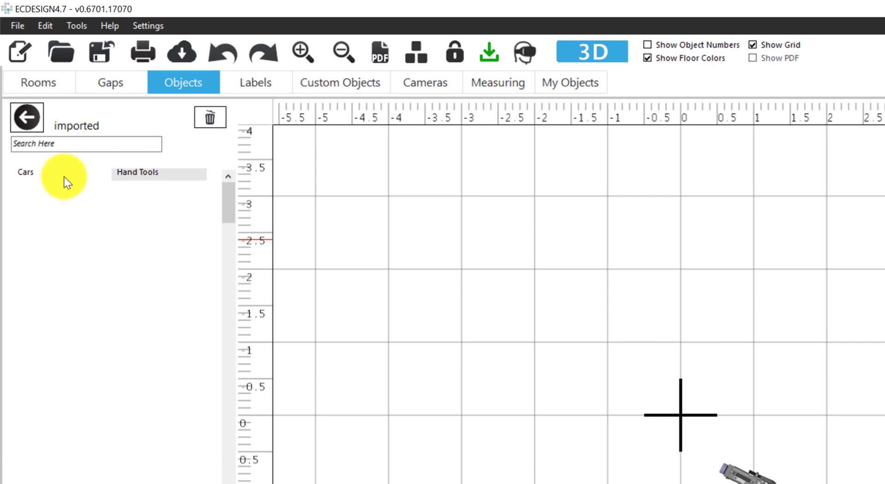
# Inspect the car in Cars and the welding machine in Hand Tools, then return to the library top.
pyautogui.click(25, 172)
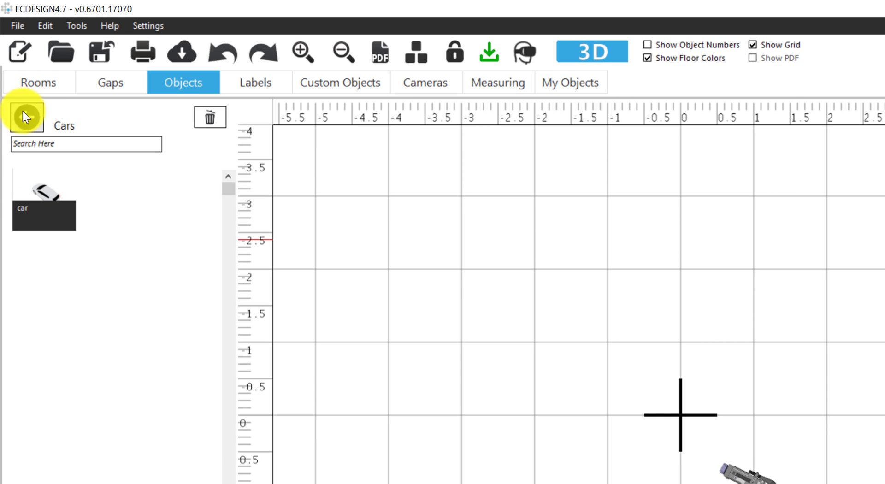
pyautogui.click(26, 118)
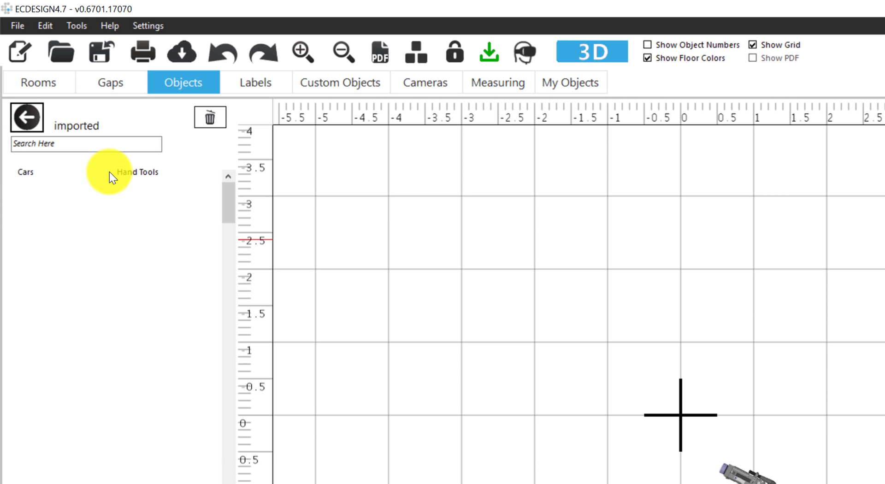
pyautogui.click(137, 172)
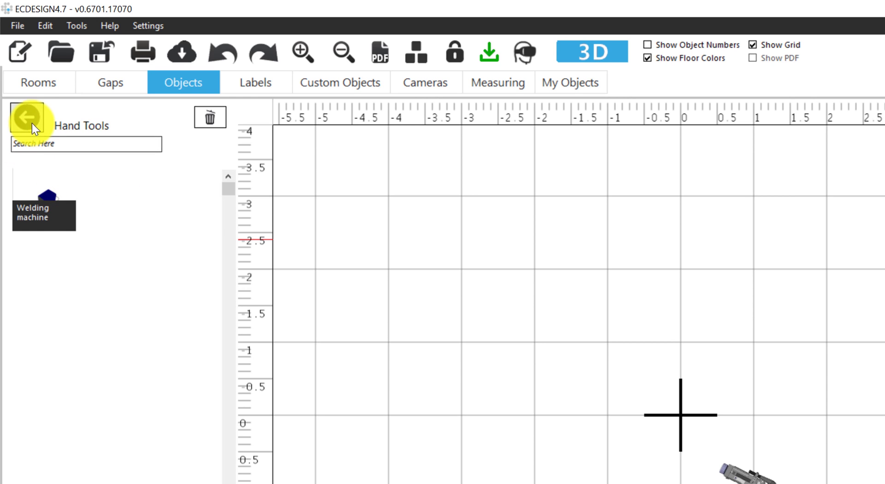
pyautogui.click(27, 117)
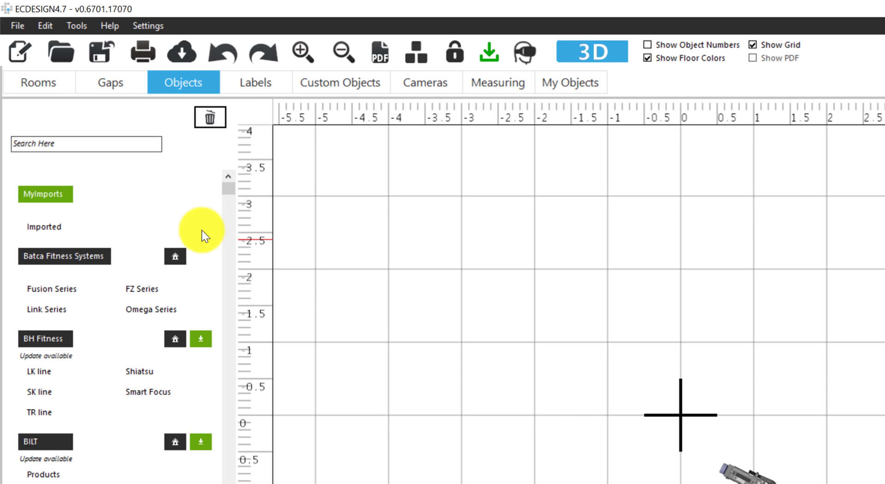
pyautogui.moveTo(566, 335)
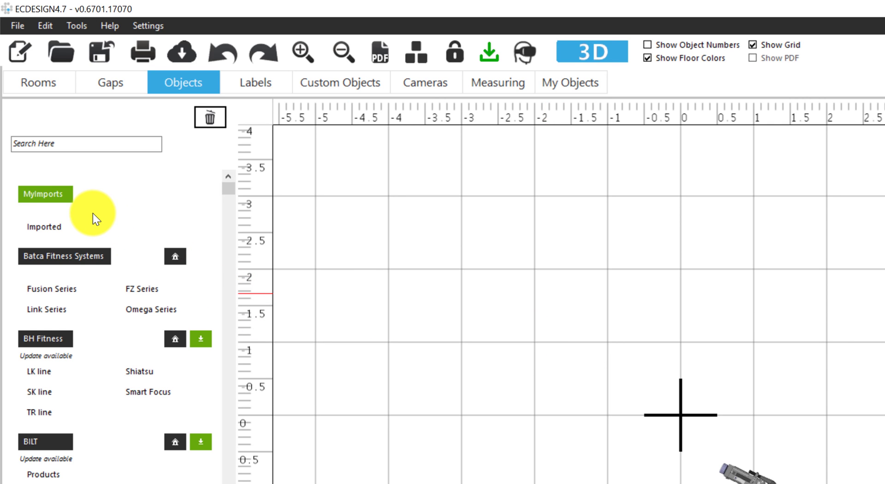
pyautogui.moveTo(45, 194)
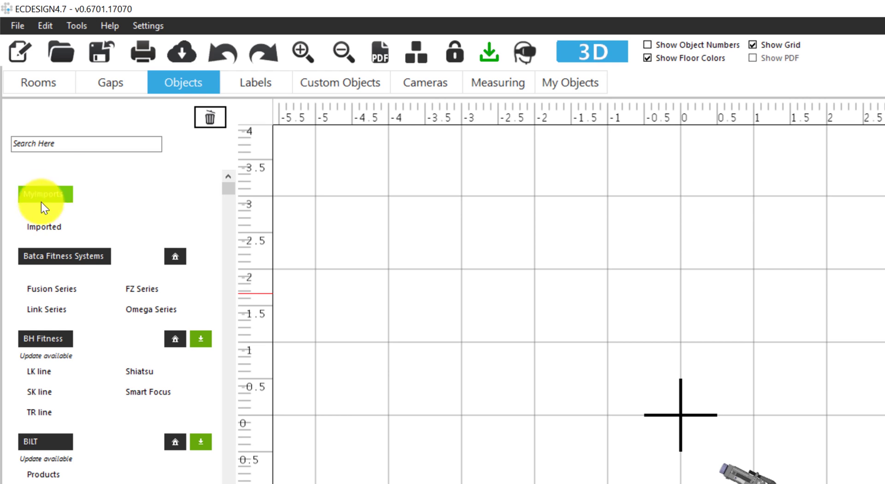
pyautogui.moveTo(144, 223)
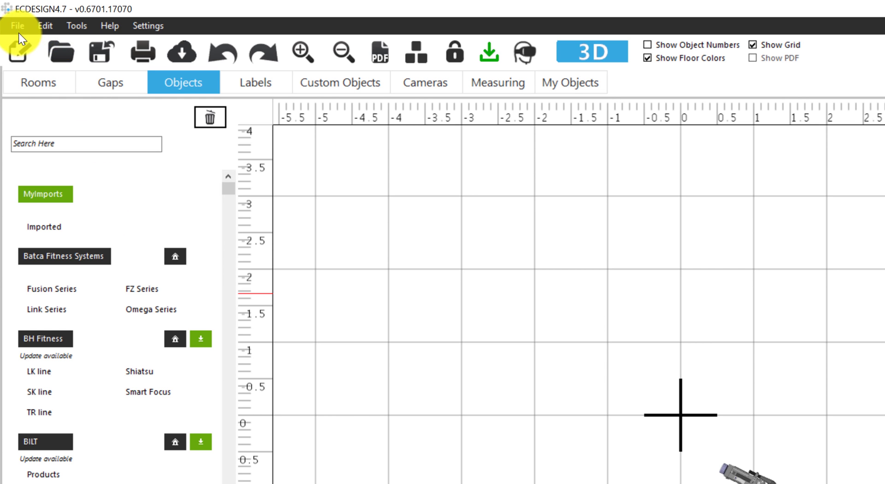
# Start the MyImports export from the File menu and continue past its sharing notice.
pyautogui.click(17, 25)
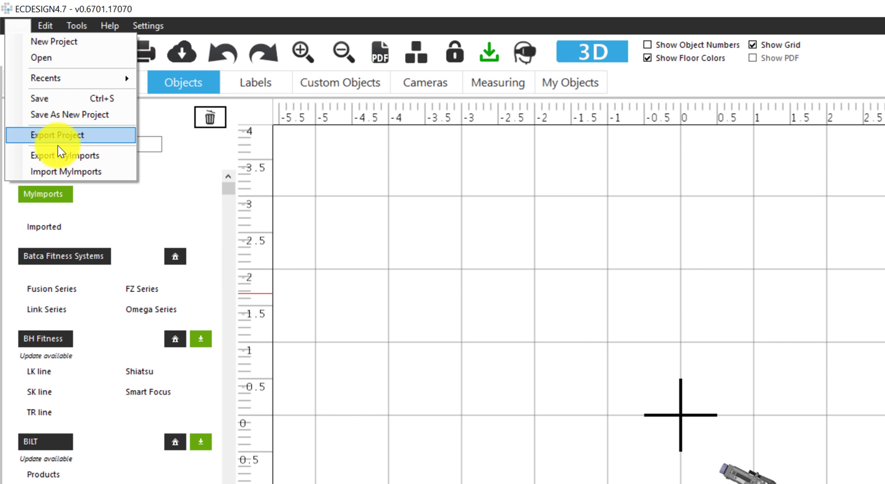
pyautogui.click(68, 155)
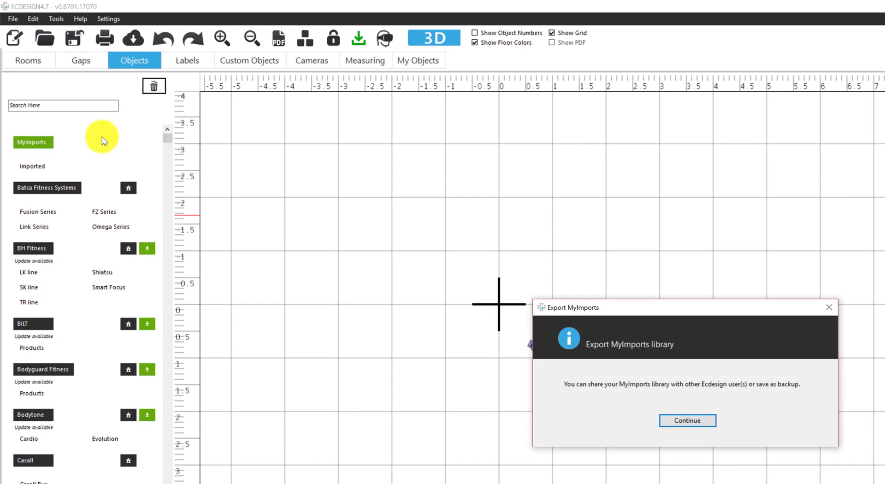
pyautogui.moveTo(459, 282)
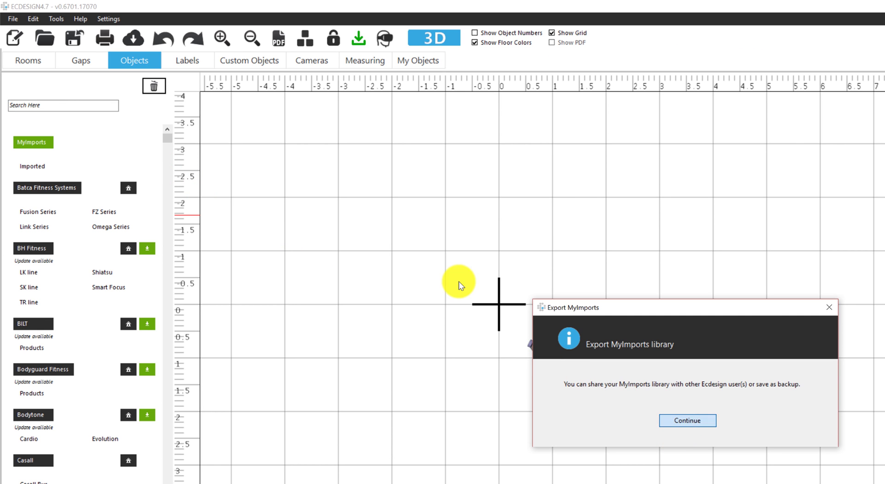
pyautogui.click(686, 421)
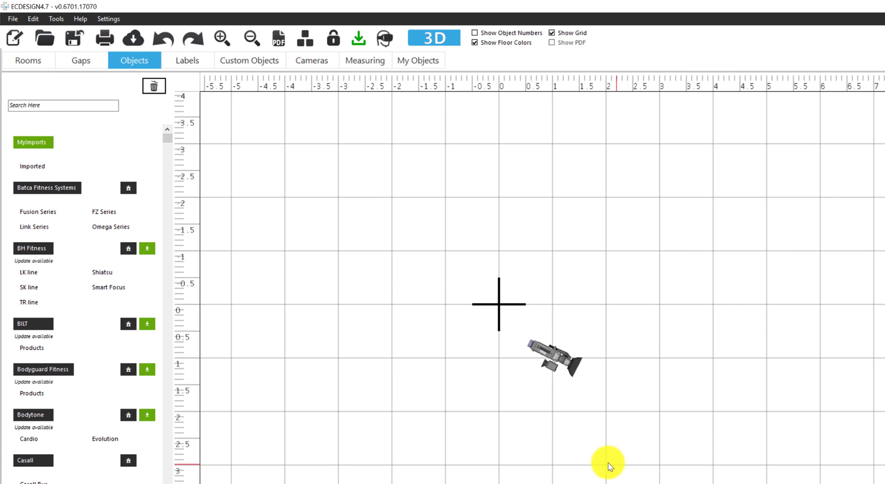
pyautogui.moveTo(462, 408)
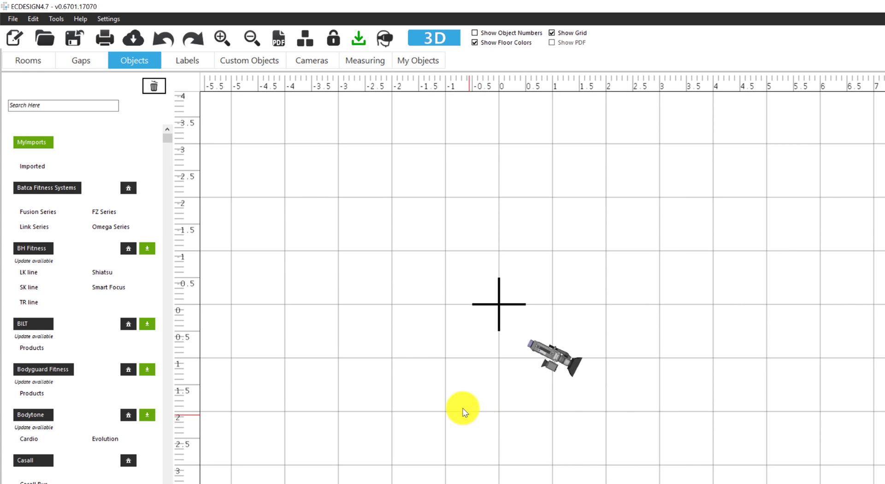
pyautogui.moveTo(37, 88)
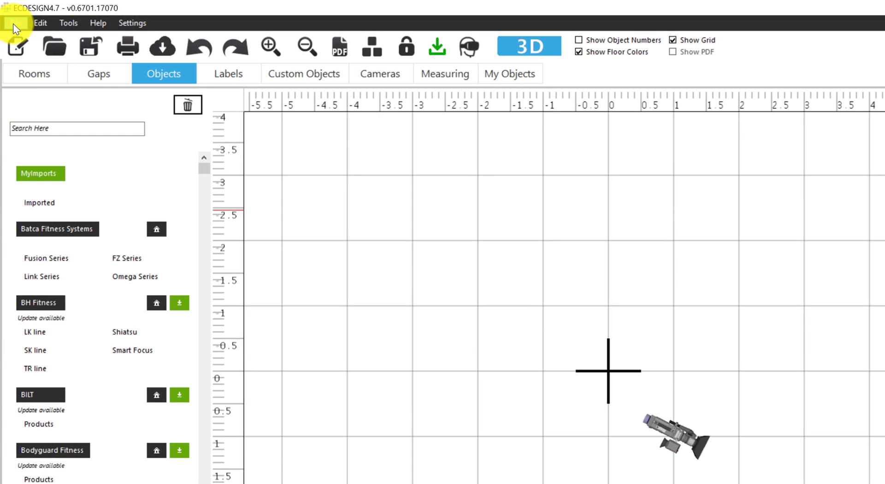
# Choose Import MyImports from the File menu to bring up the replacement warning.
pyautogui.click(15, 23)
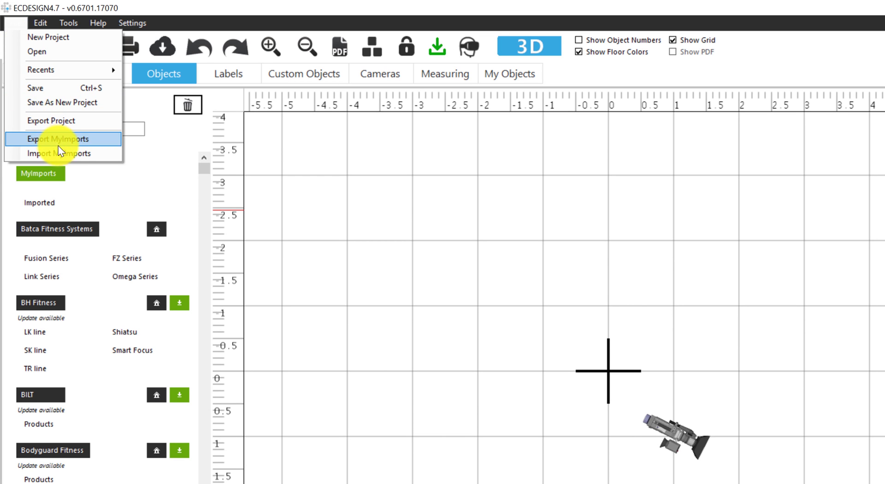
pyautogui.moveTo(60, 154)
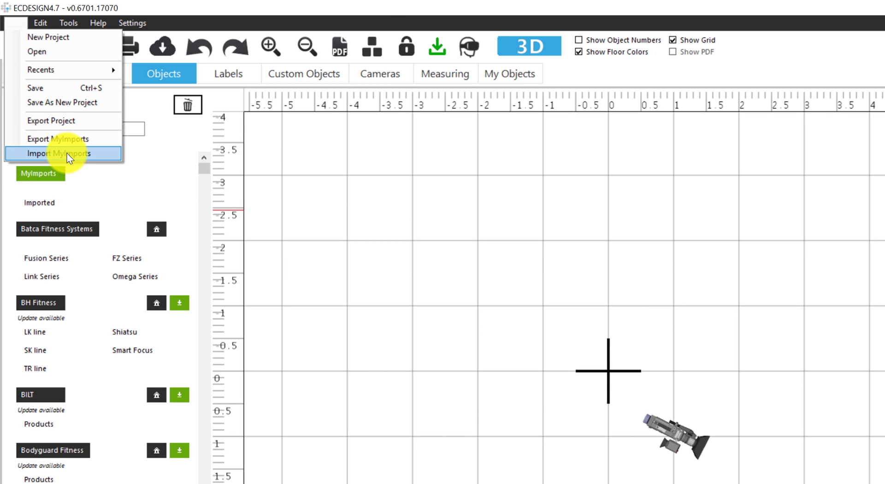
pyautogui.click(59, 153)
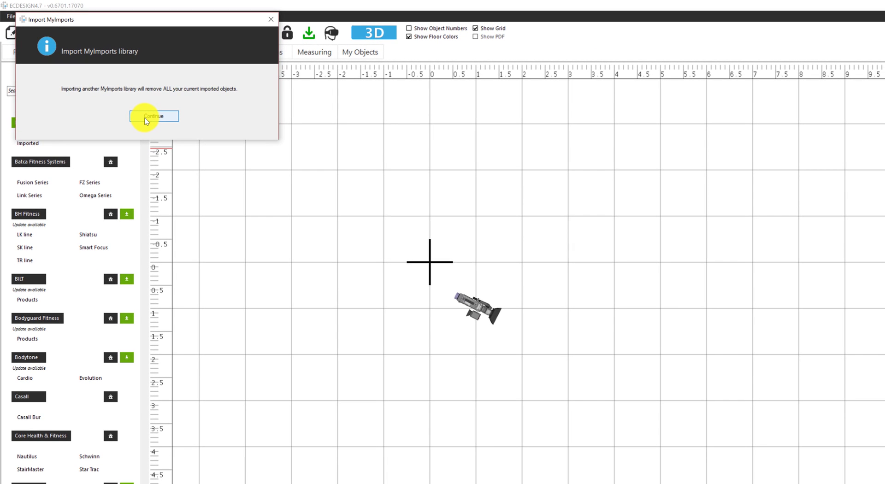
# Continue past the import warning and confirm replacing all current imported objects.
pyautogui.click(154, 116)
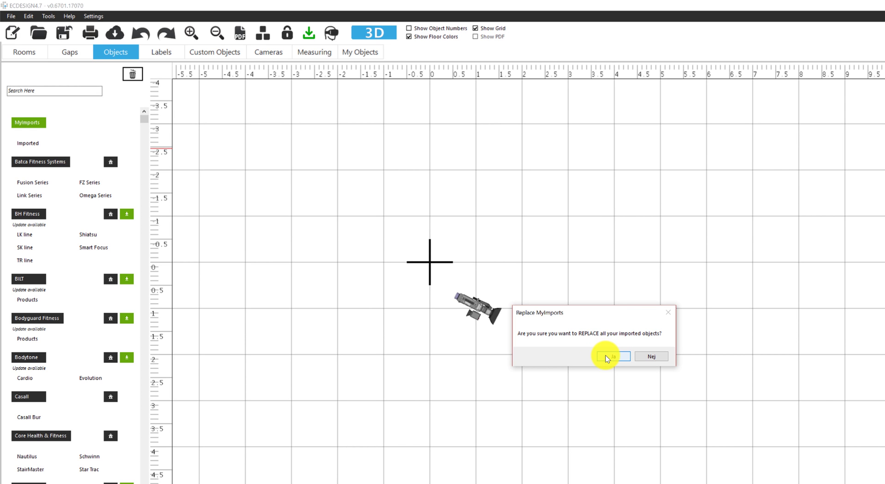
pyautogui.click(612, 356)
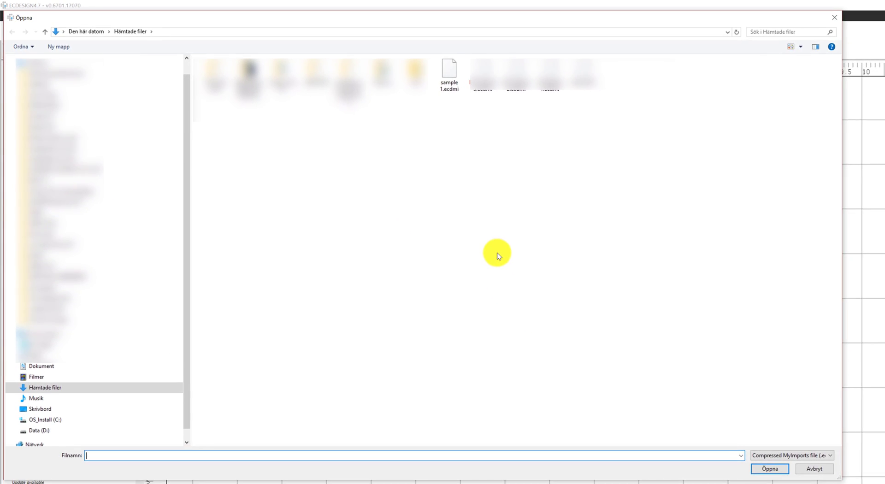
# Open sample 1.ecdmi from Hämtade filer as the library to import.
pyautogui.click(440, 73)
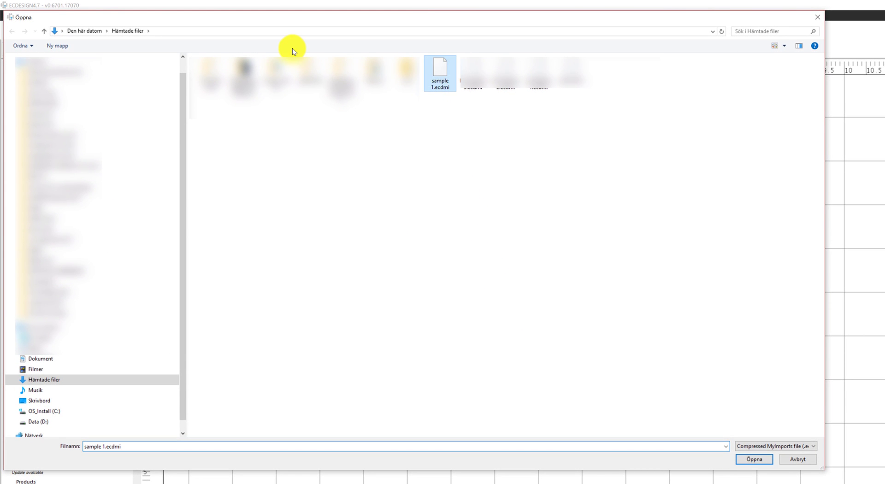
pyautogui.moveTo(591, 272)
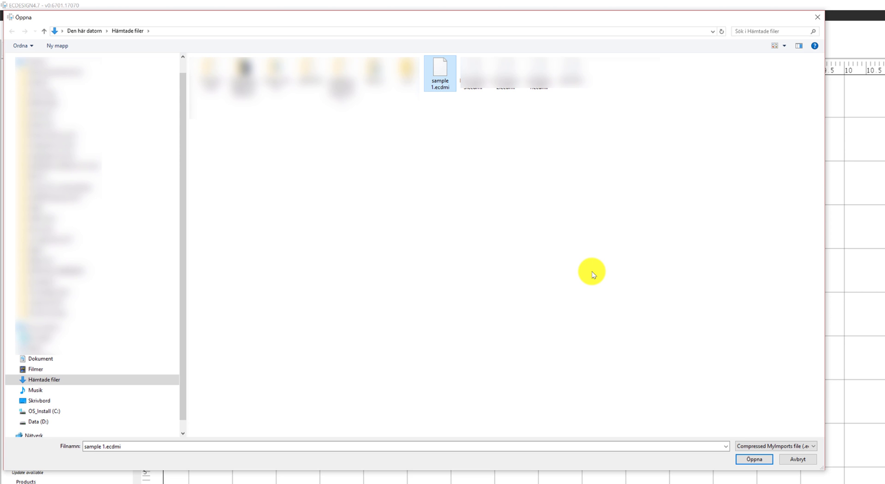
pyautogui.moveTo(739, 459)
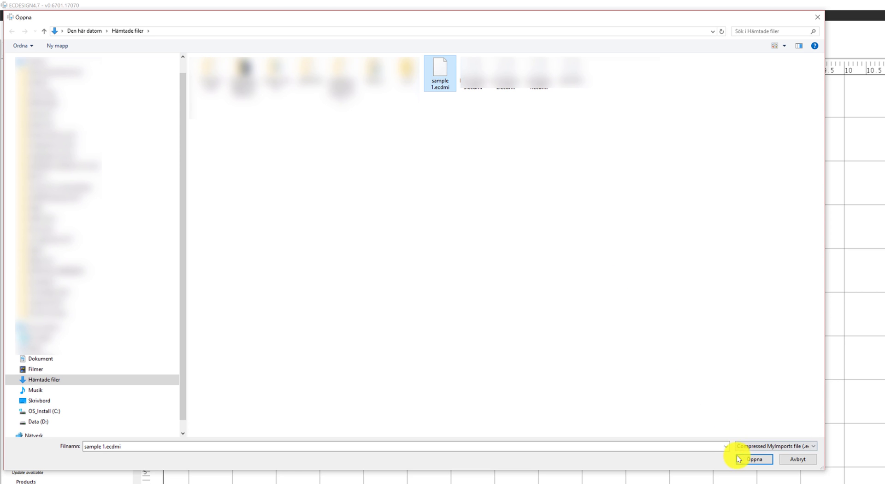
pyautogui.click(753, 459)
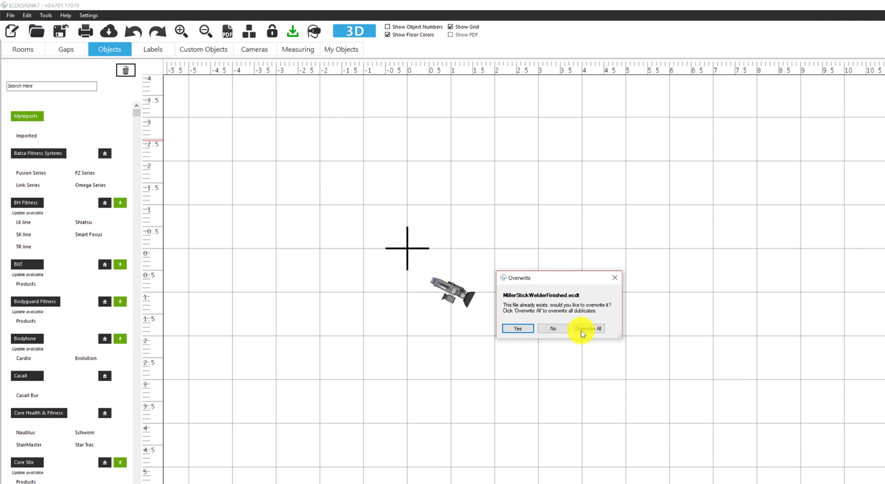
# Choose Overwrite All for duplicate files, then open the restored Imported folder.
pyautogui.click(586, 328)
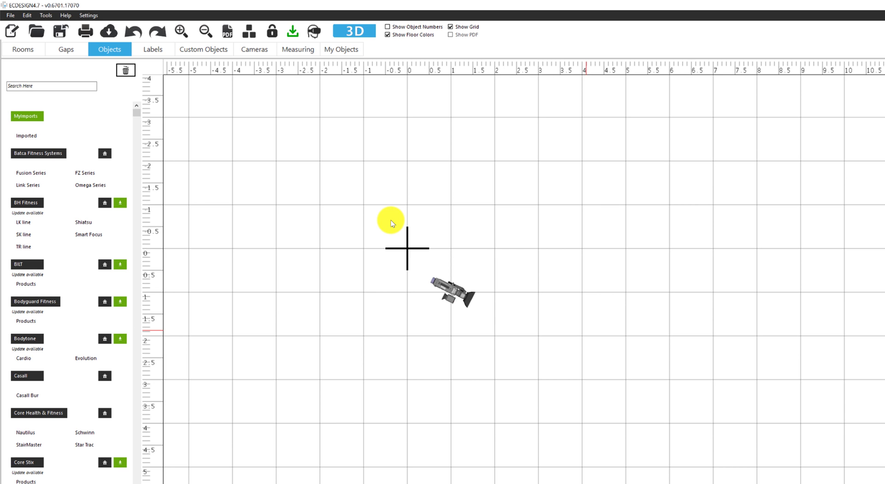
pyautogui.moveTo(541, 323)
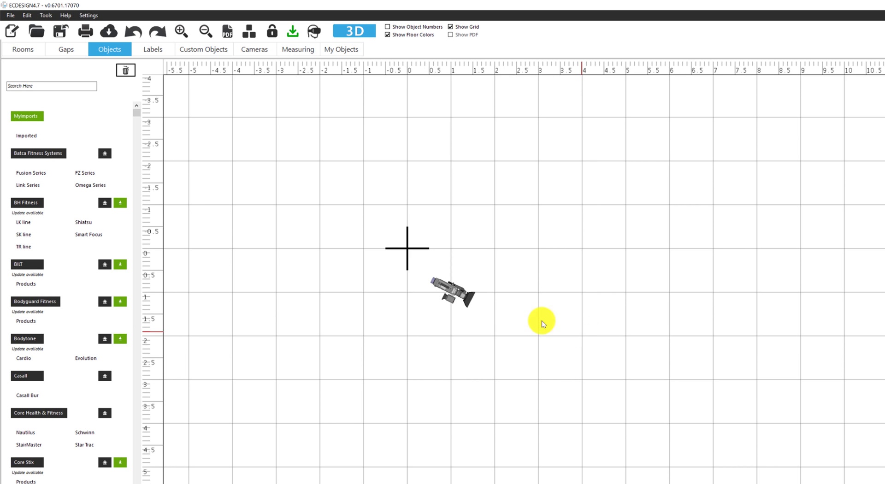
pyautogui.click(25, 116)
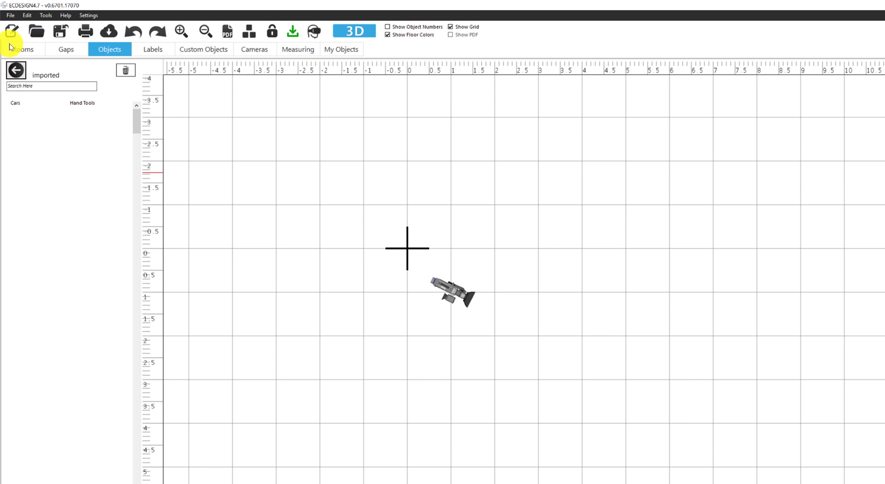
# Open Hand Tools in the re-imported library to reveal the welding machine model.
pyautogui.click(82, 102)
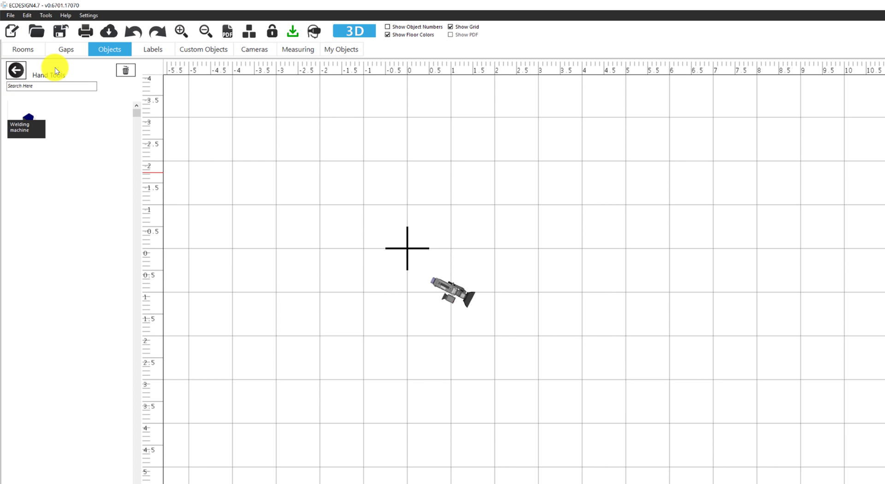
pyautogui.moveTo(83, 105)
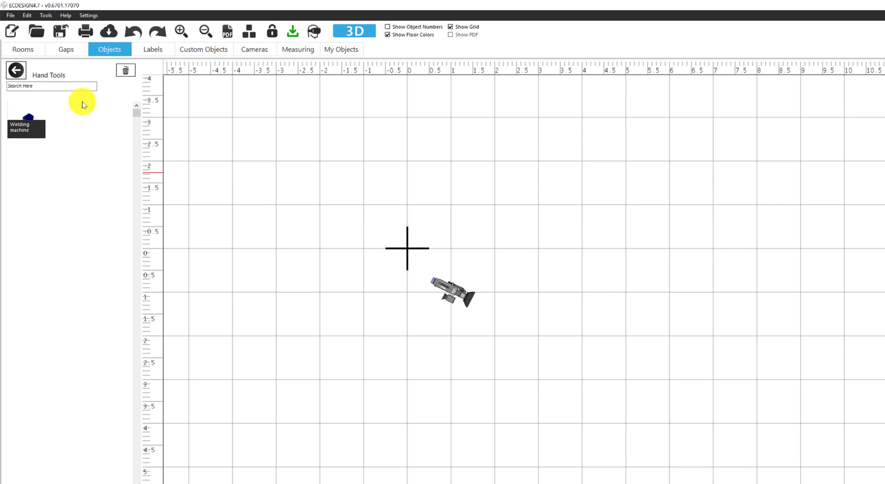